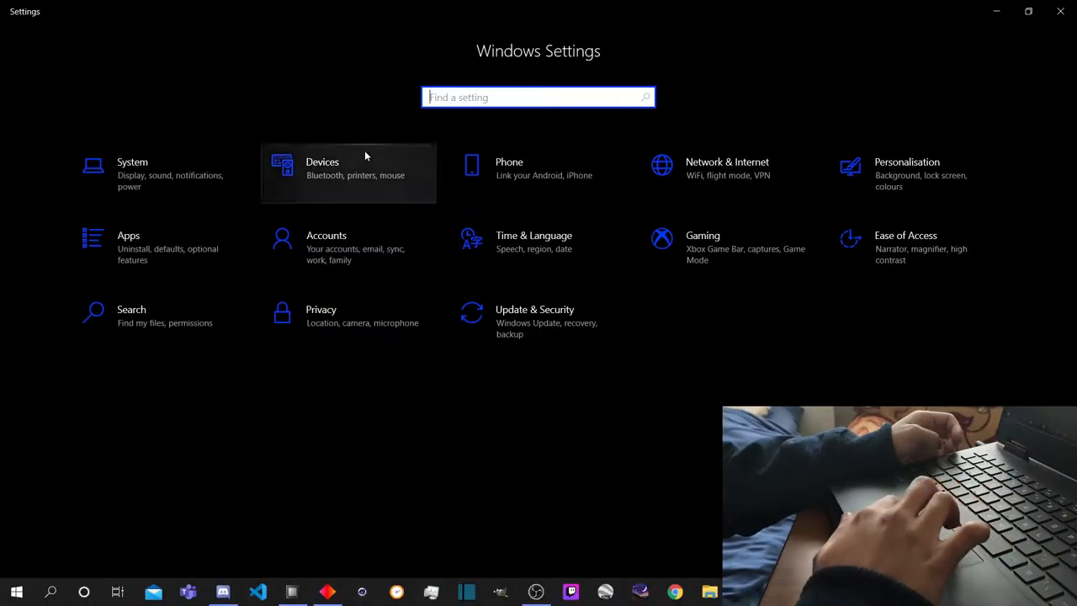
Navigate from the Settings home through Devices to the Touchpad settings page.
click(349, 168)
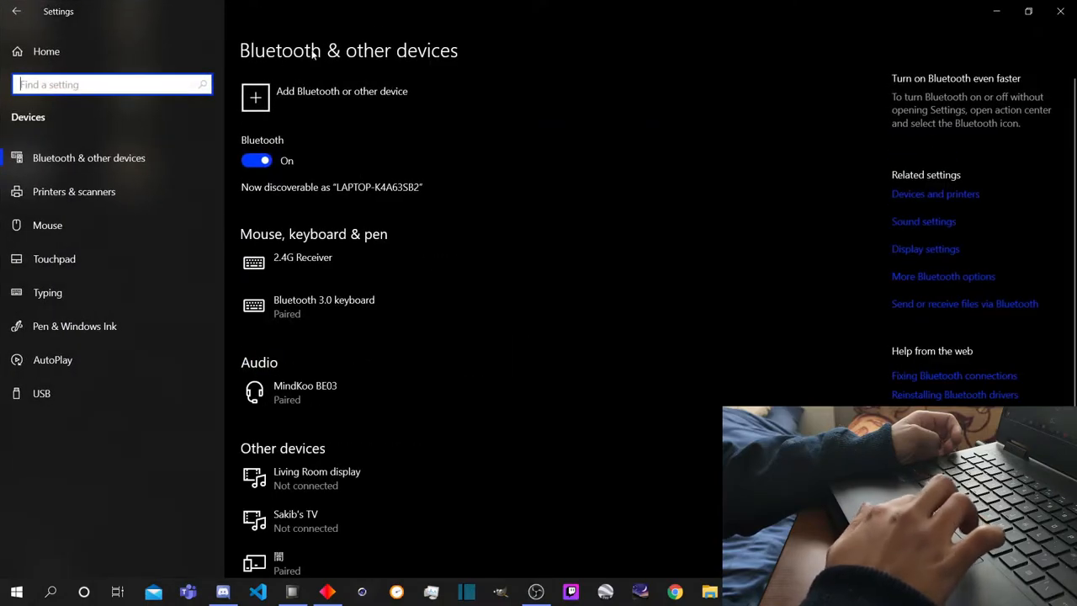
mouse_move(54, 260)
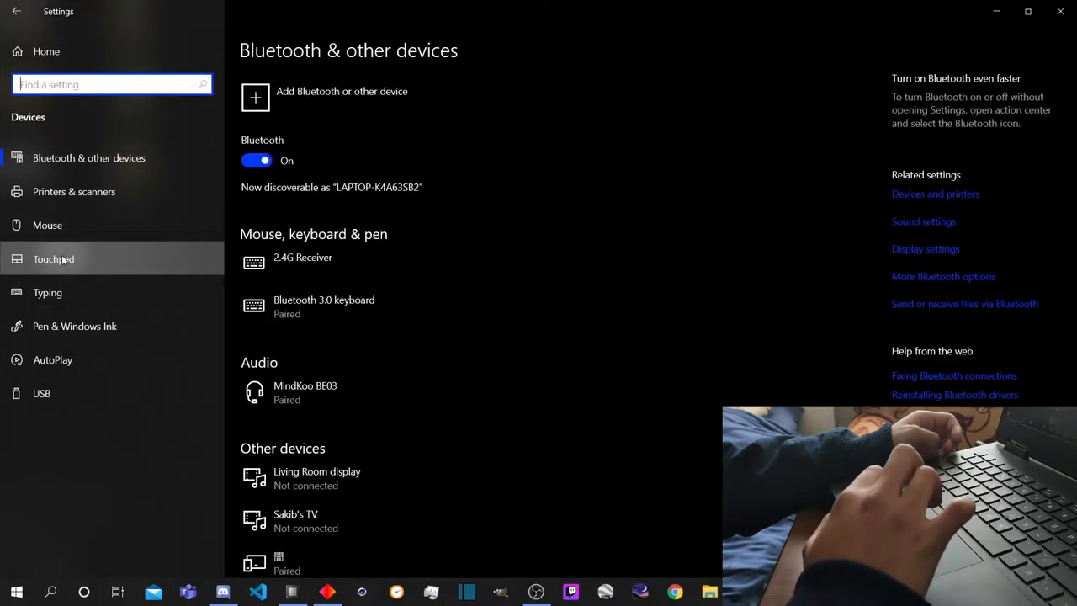
click(54, 259)
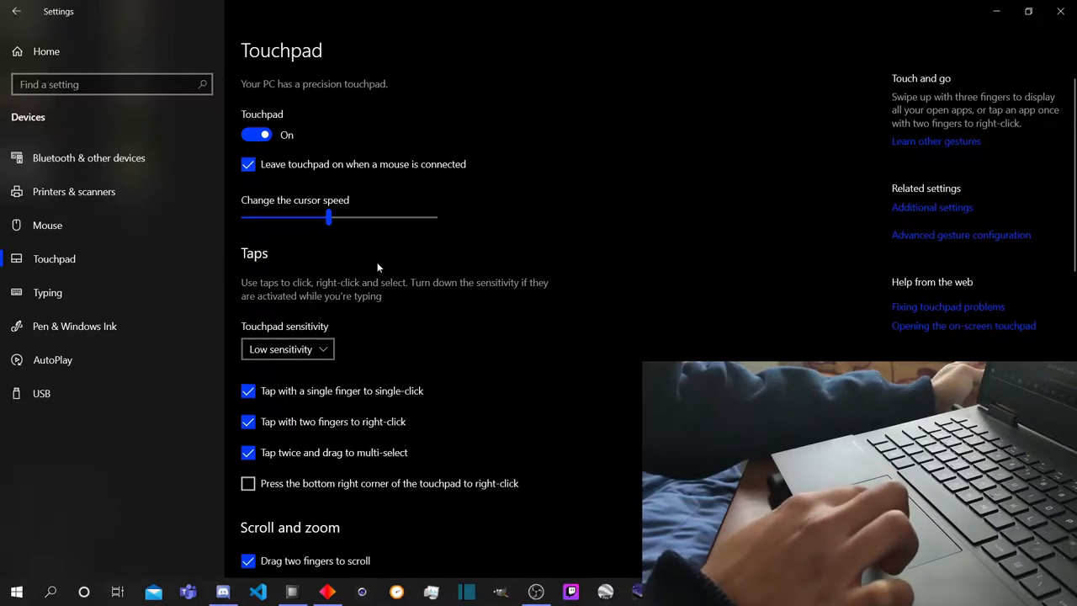
scroll(down, 3)
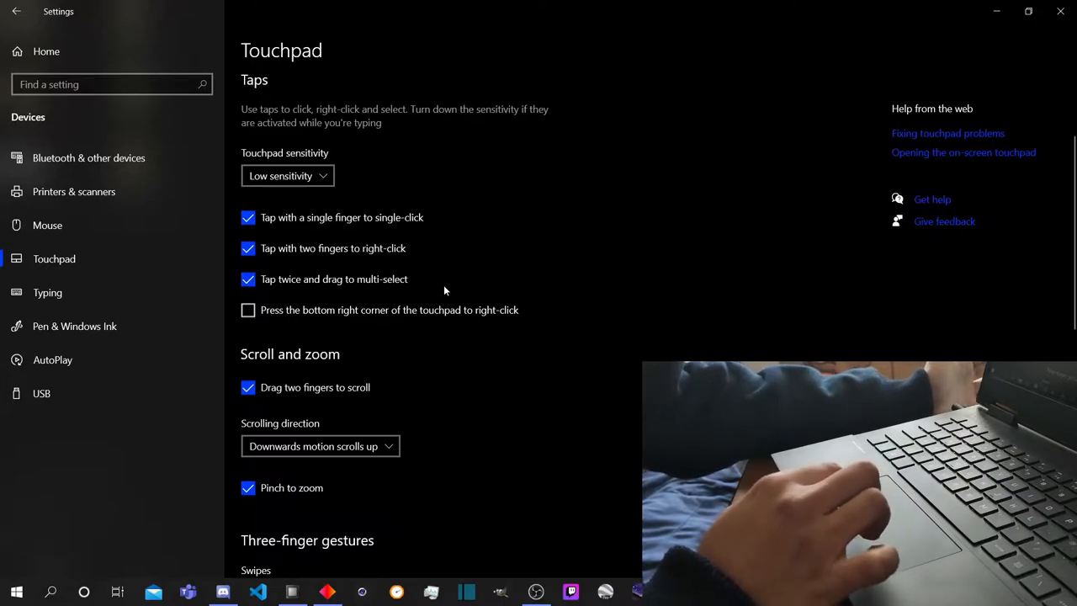
mouse_move(461, 215)
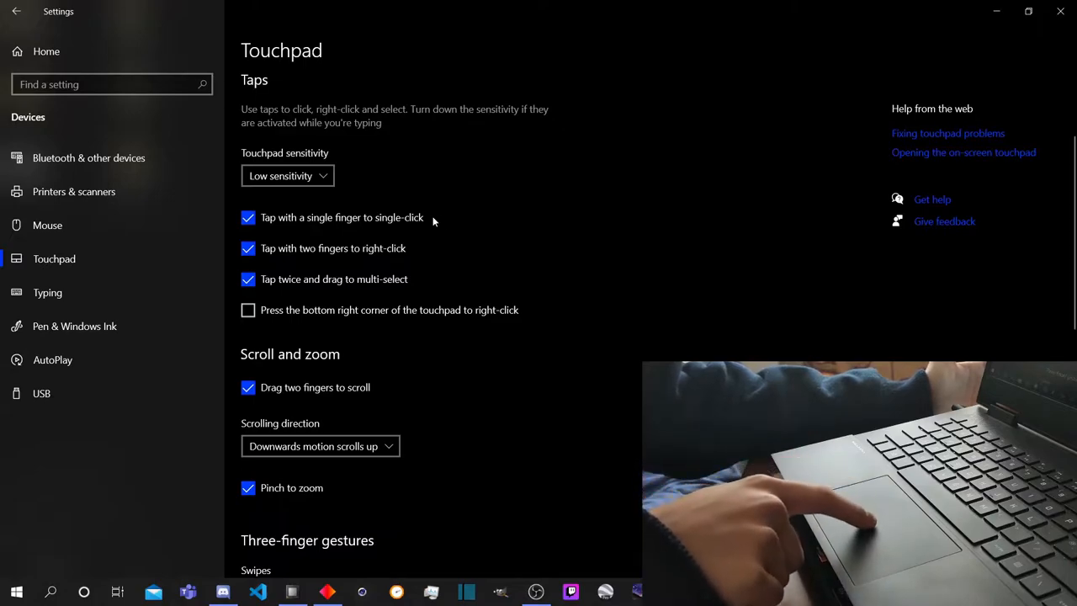
mouse_move(418, 236)
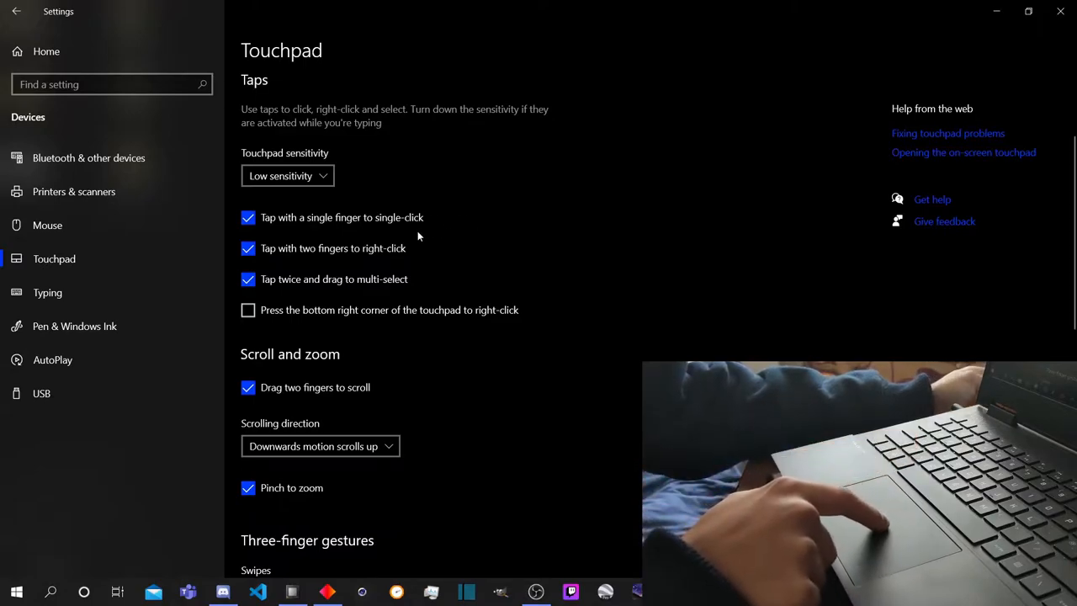
mouse_move(434, 250)
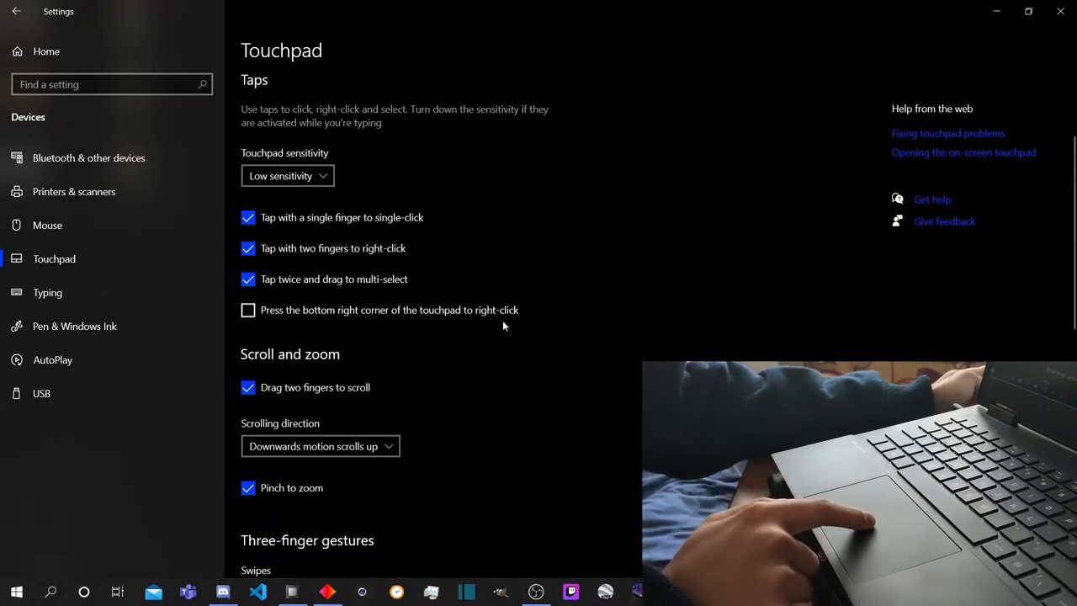
click(249, 309)
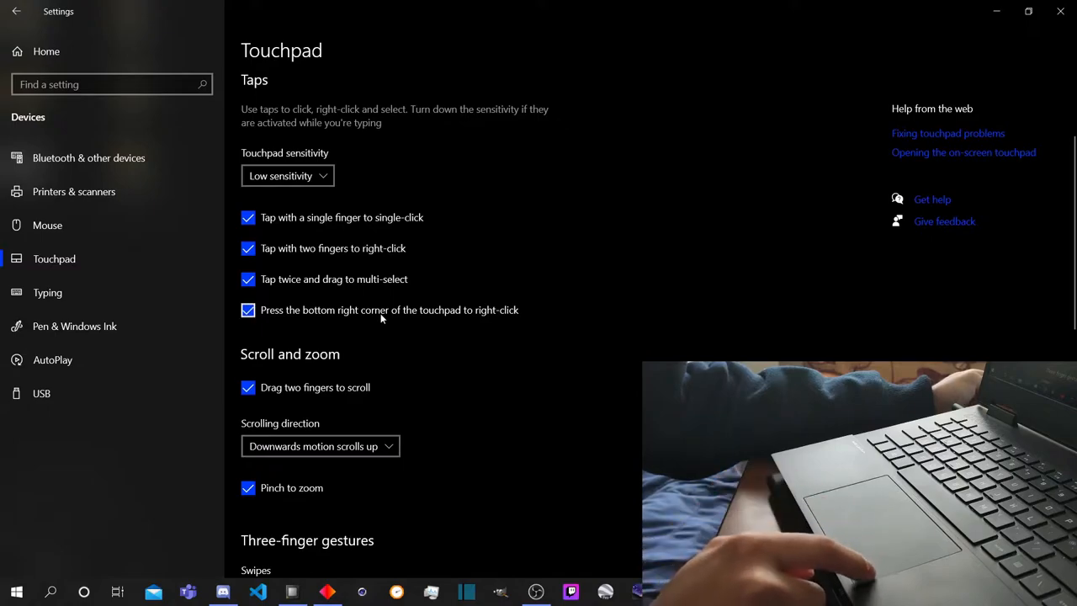
mouse_move(378, 318)
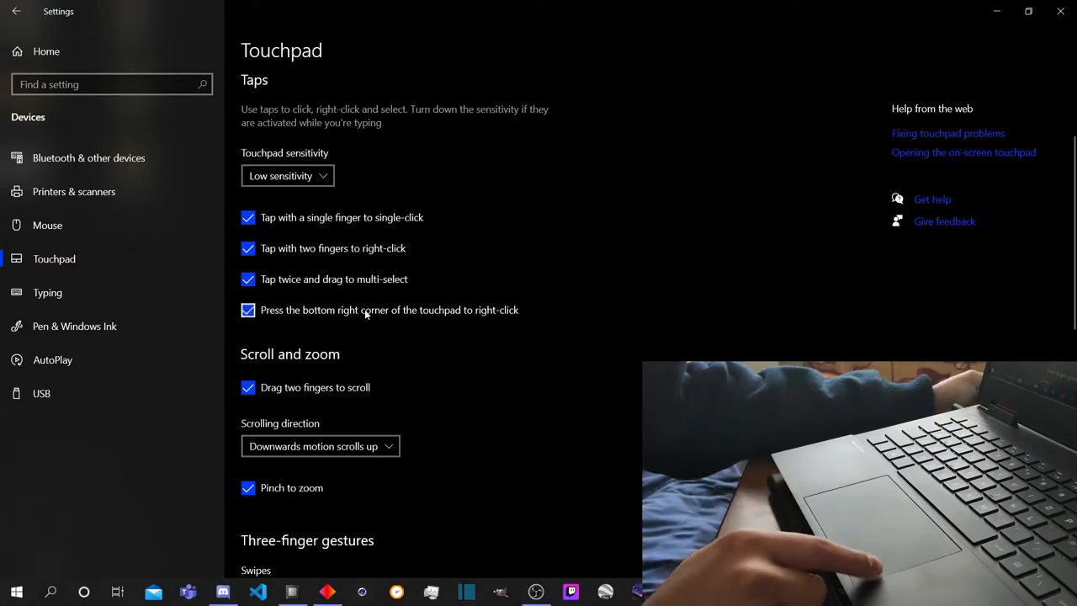
click(249, 309)
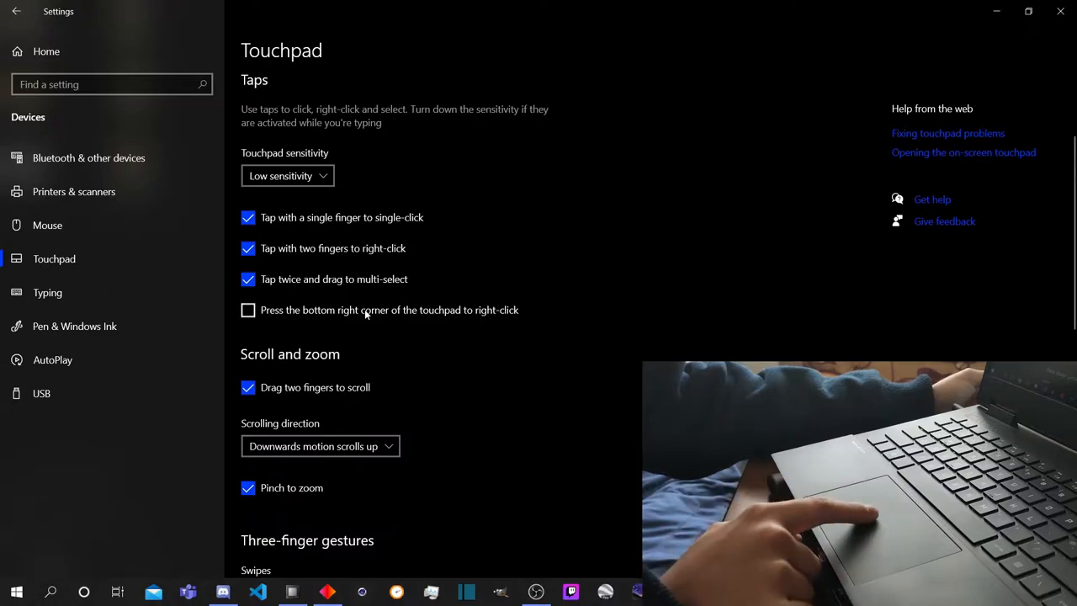
mouse_move(448, 317)
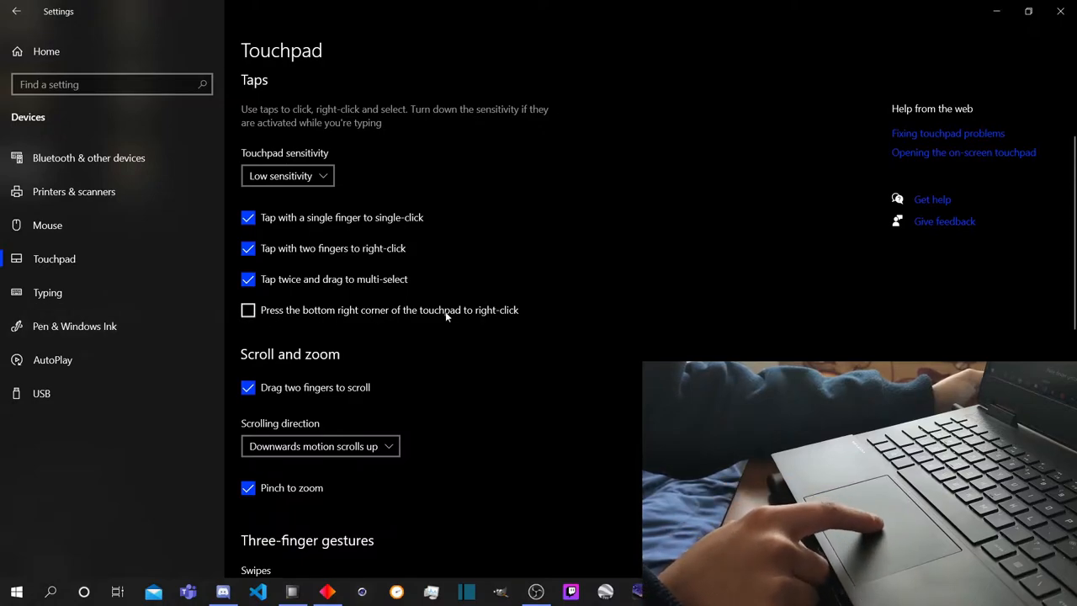
mouse_move(505, 316)
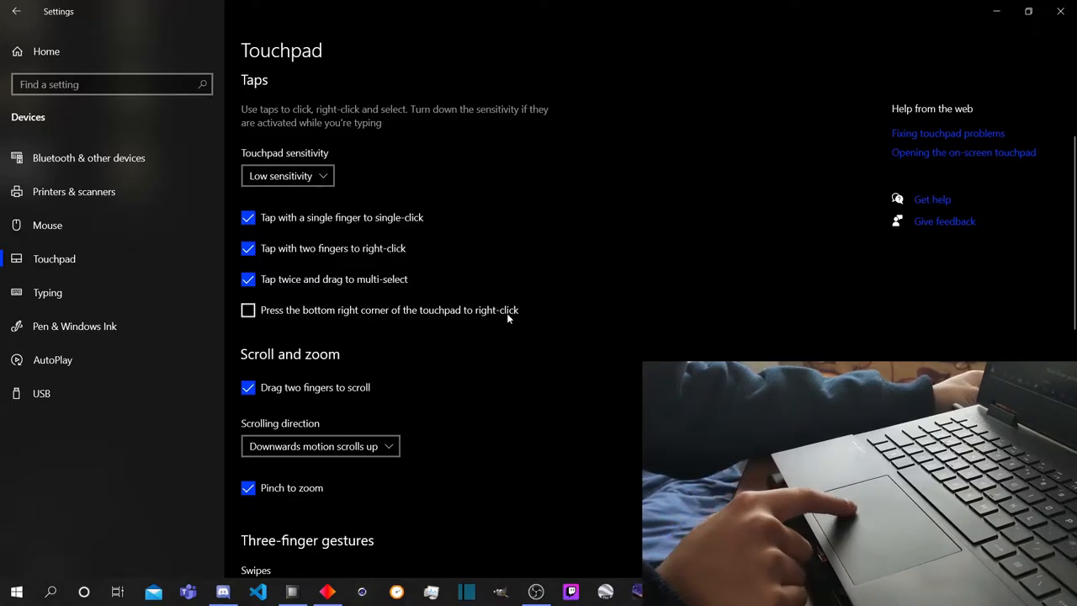
mouse_move(624, 314)
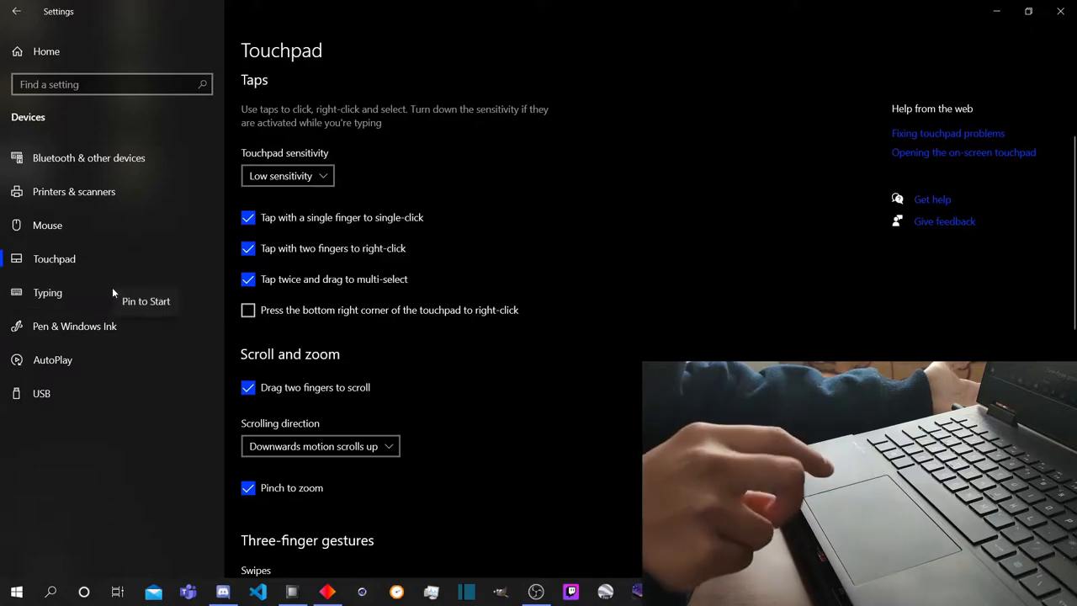
mouse_move(609, 432)
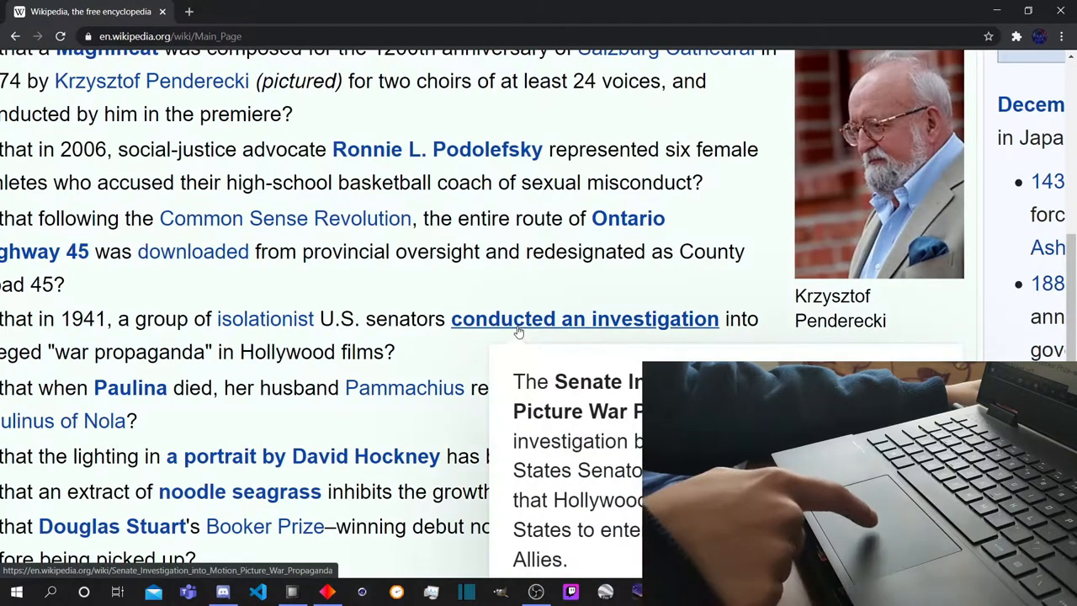
Scroll the Touchpad settings page to review the tap and cursor speed options.
scroll(down, 3)
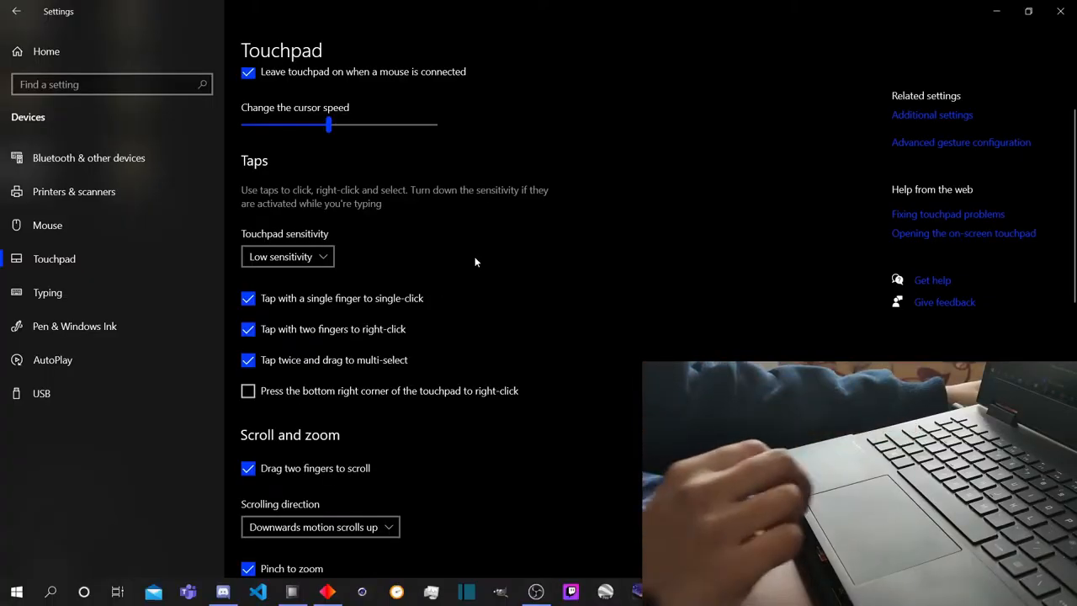
scroll(down, 3)
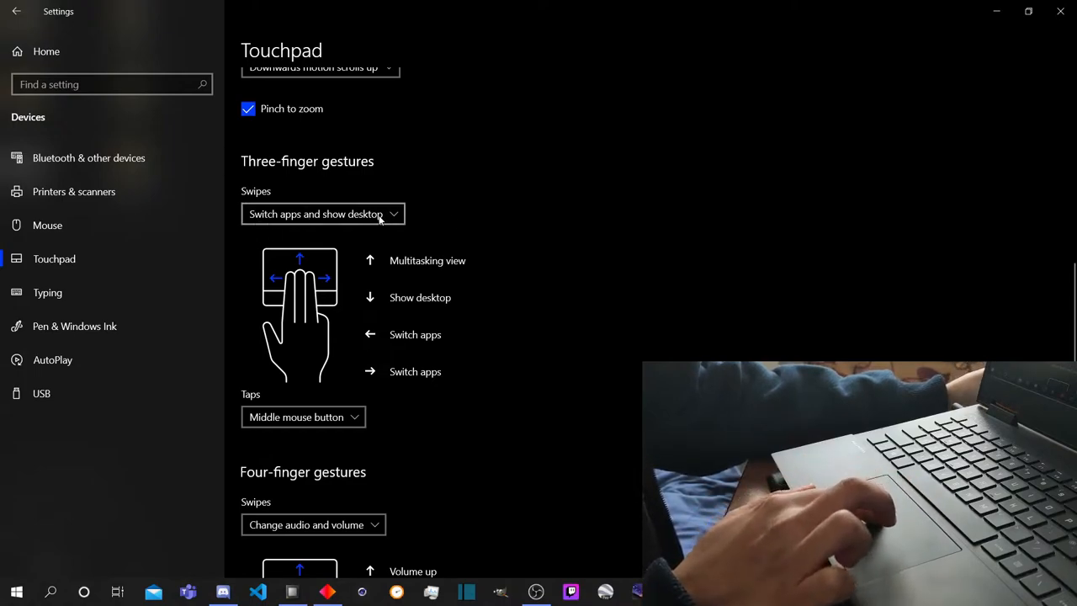
mouse_move(643, 244)
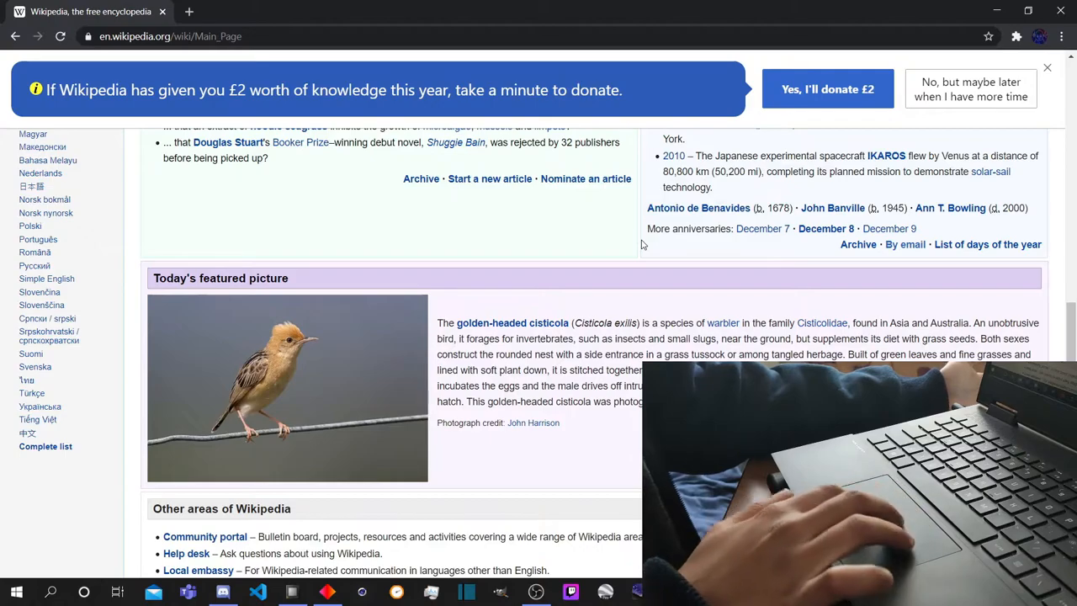
key(alt+tab)
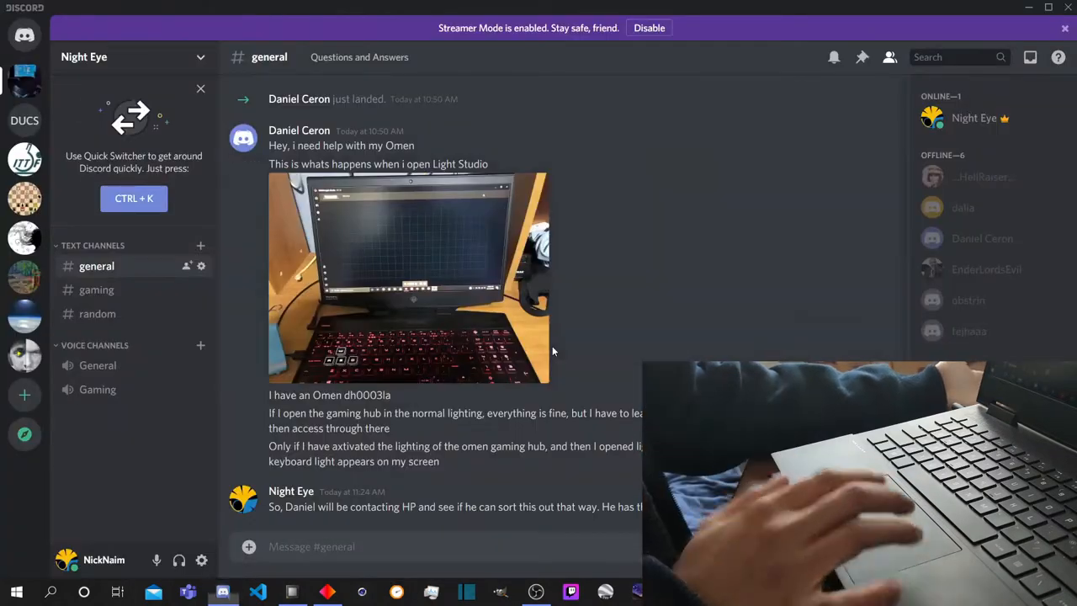
click(291, 592)
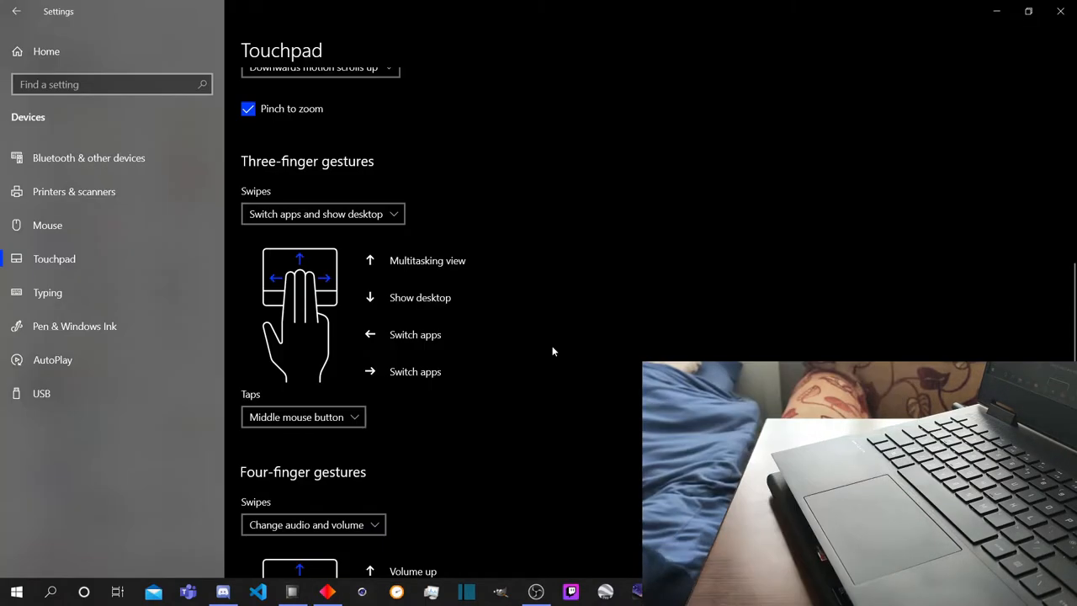
mouse_move(448, 390)
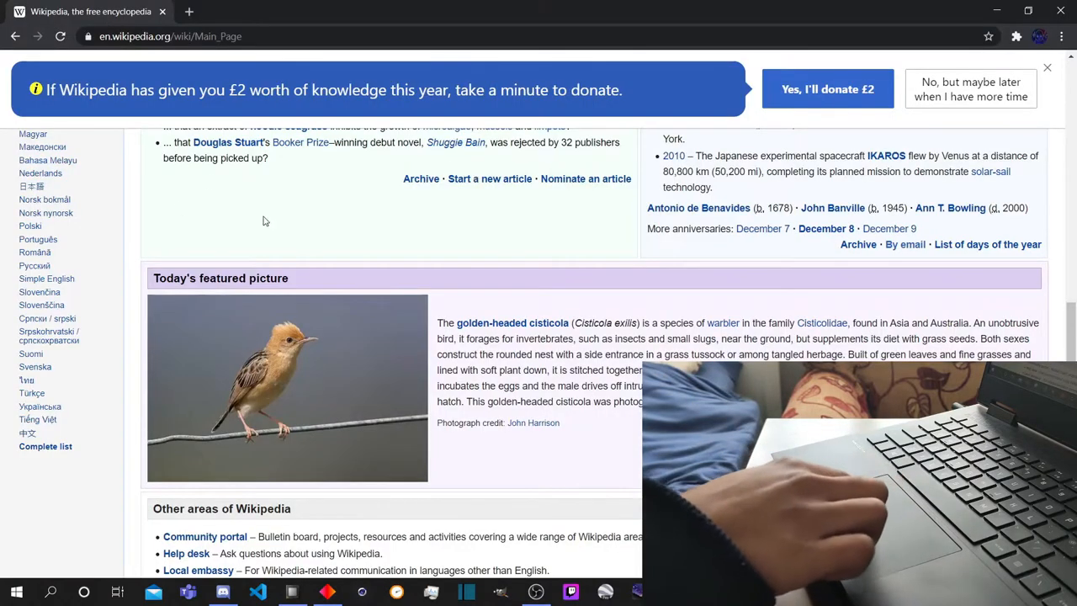
Open several Wikipedia article links in new background Chrome tabs from the main page.
click(826, 89)
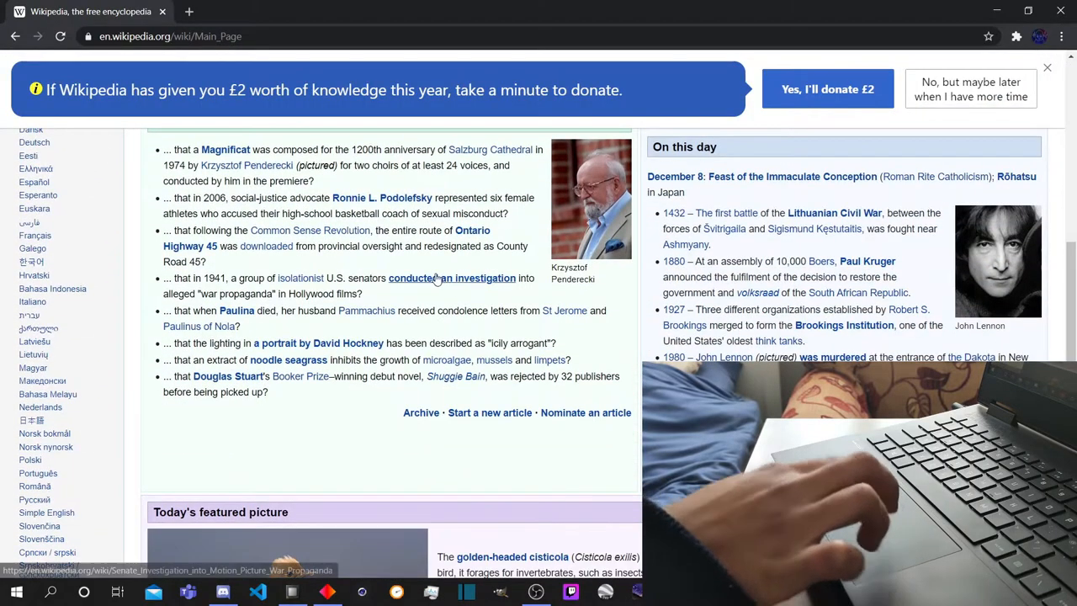
right_click(412, 277)
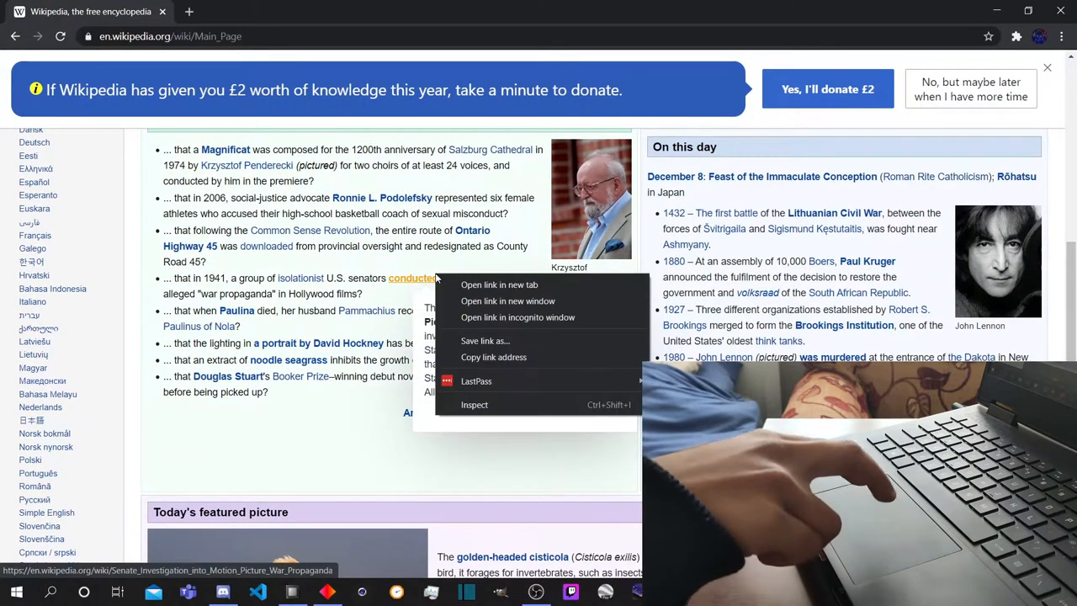
click(498, 283)
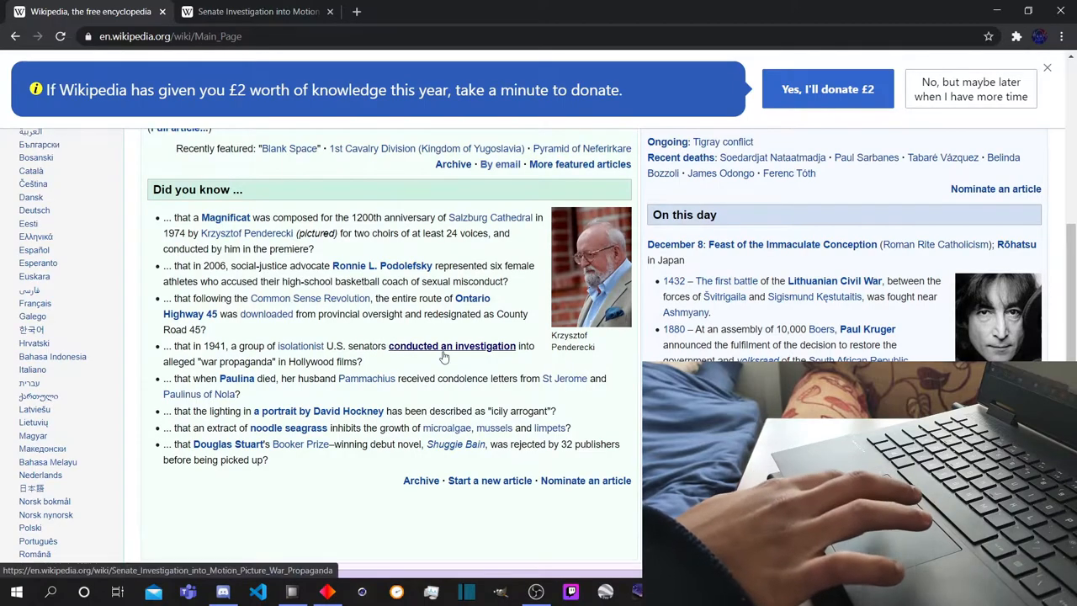
click(451, 347)
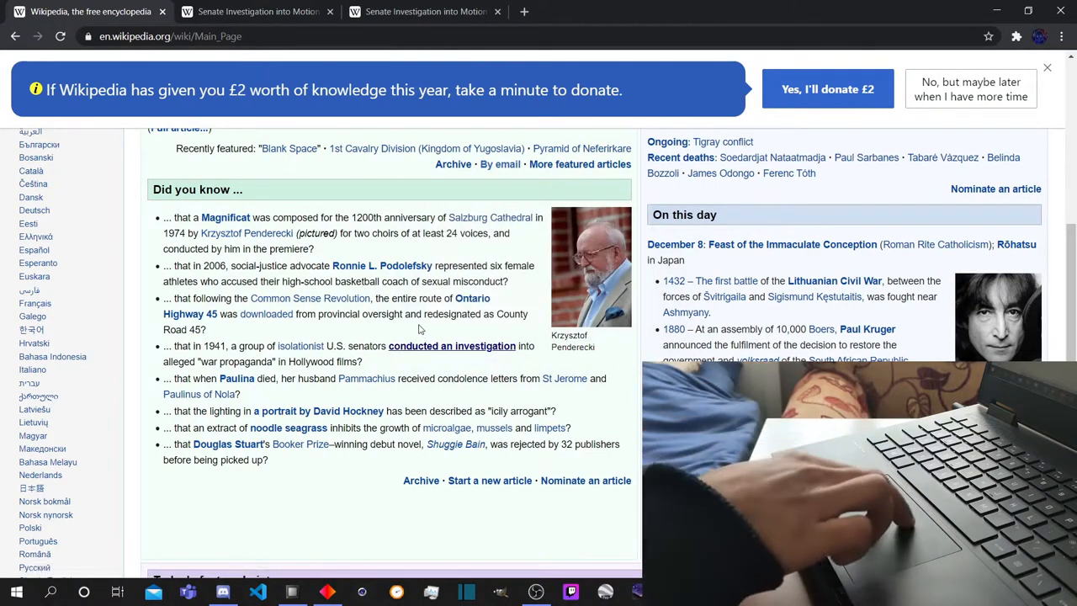
scroll(up, 3)
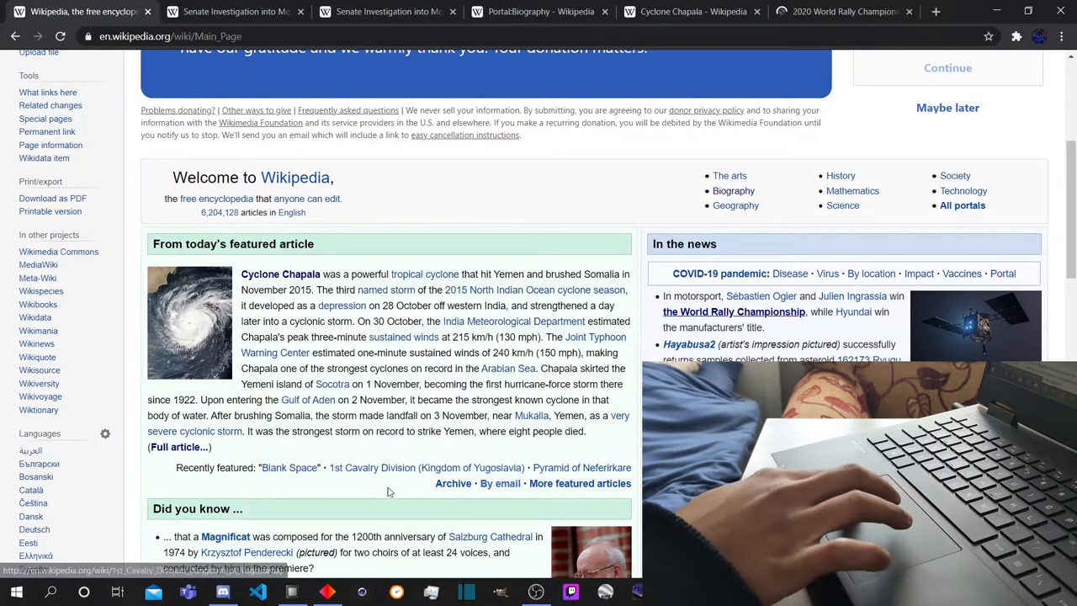
click(424, 468)
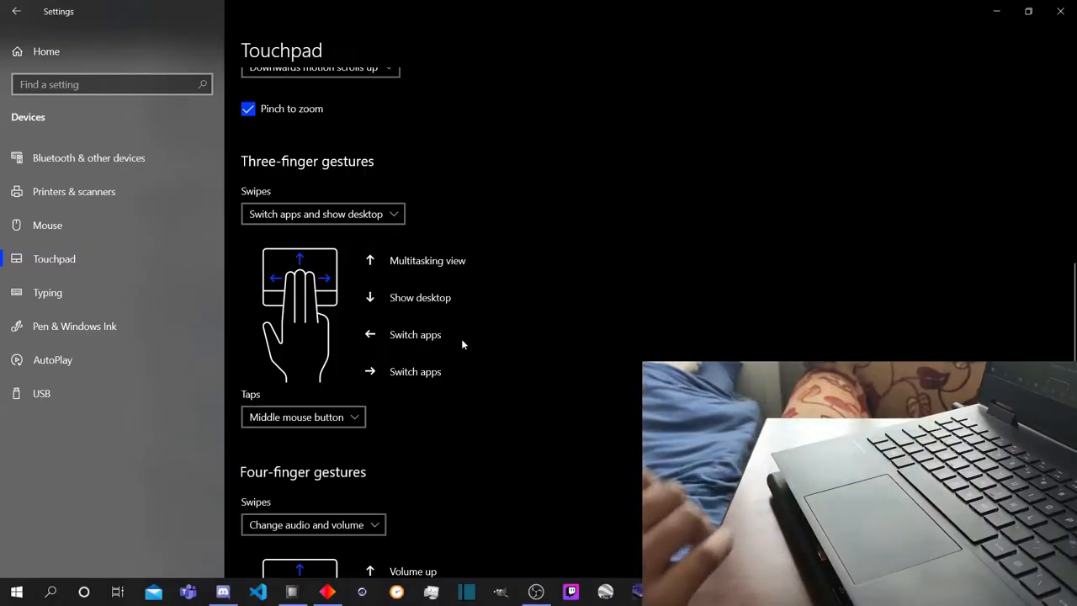
scroll(down, 3)
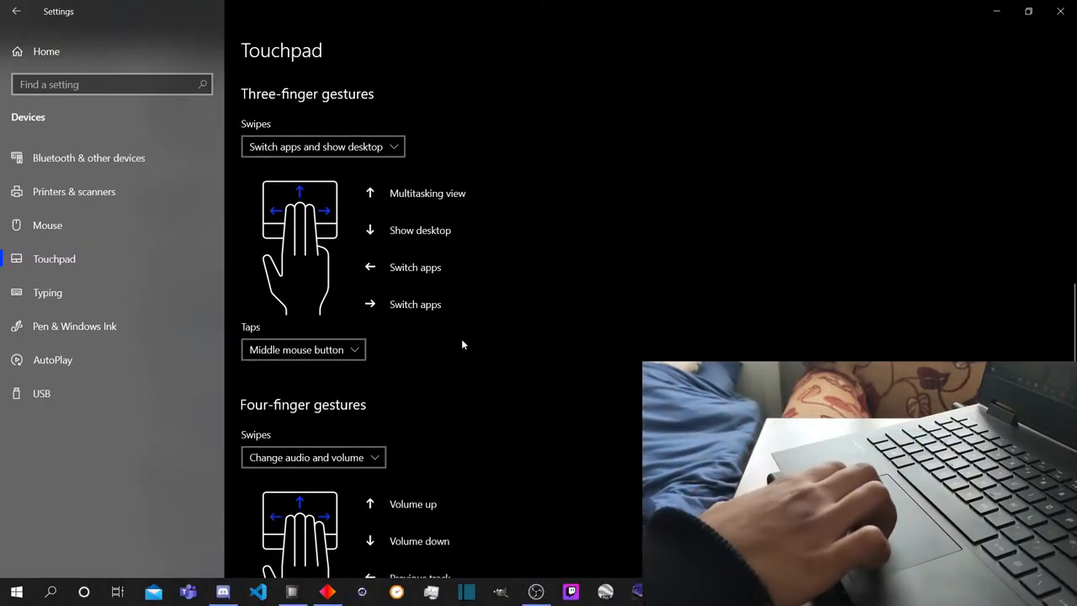
scroll(down, 3)
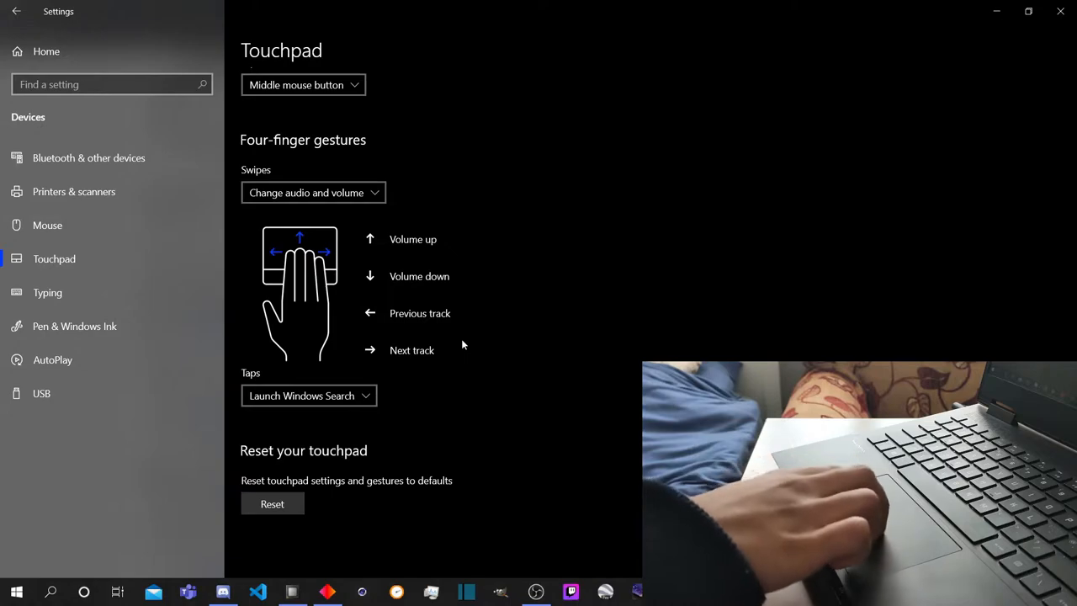
mouse_move(350, 330)
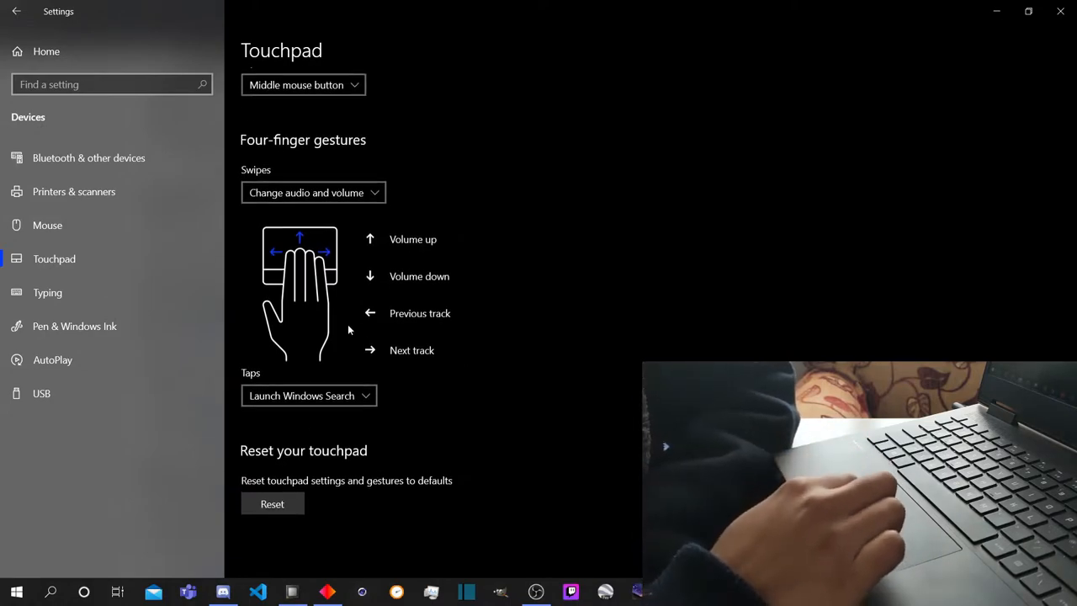
mouse_move(579, 228)
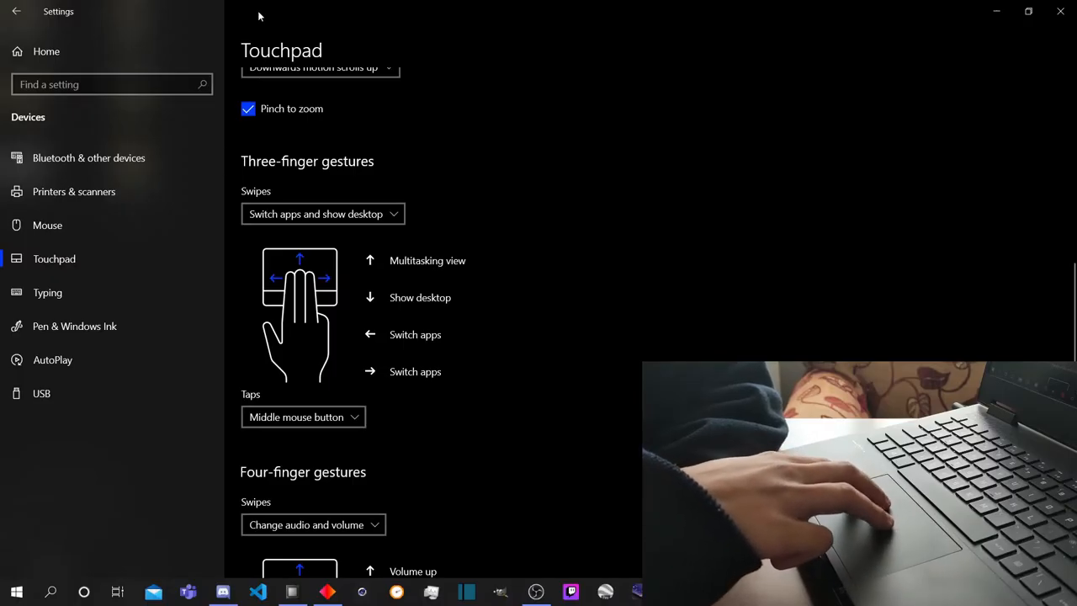
Switch to Chrome and two-finger scroll through the 1st Cavalry Division article.
key(alt+tab)
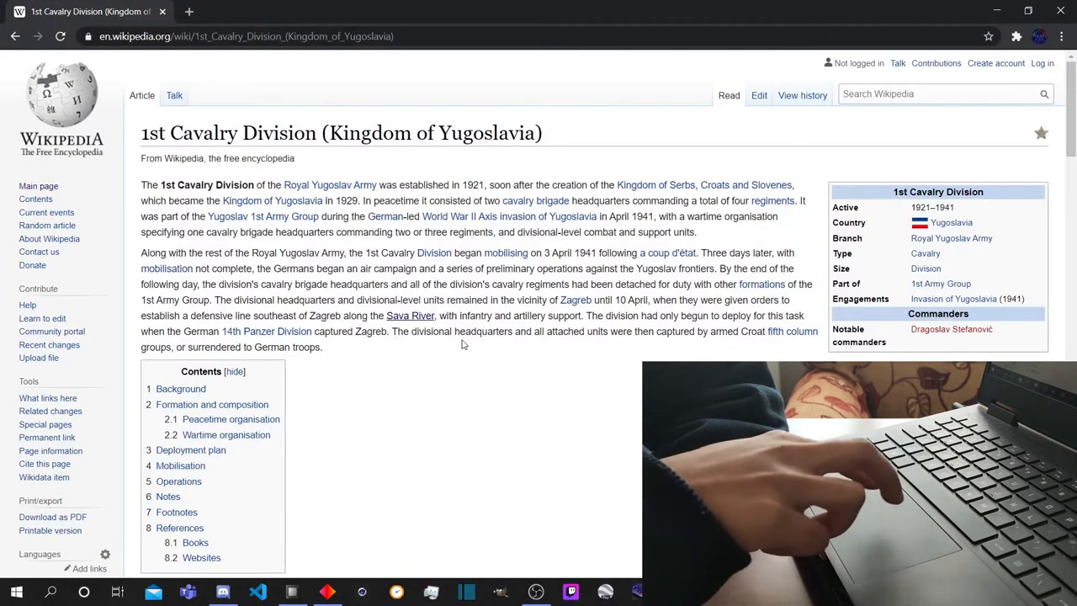
scroll(down, 3)
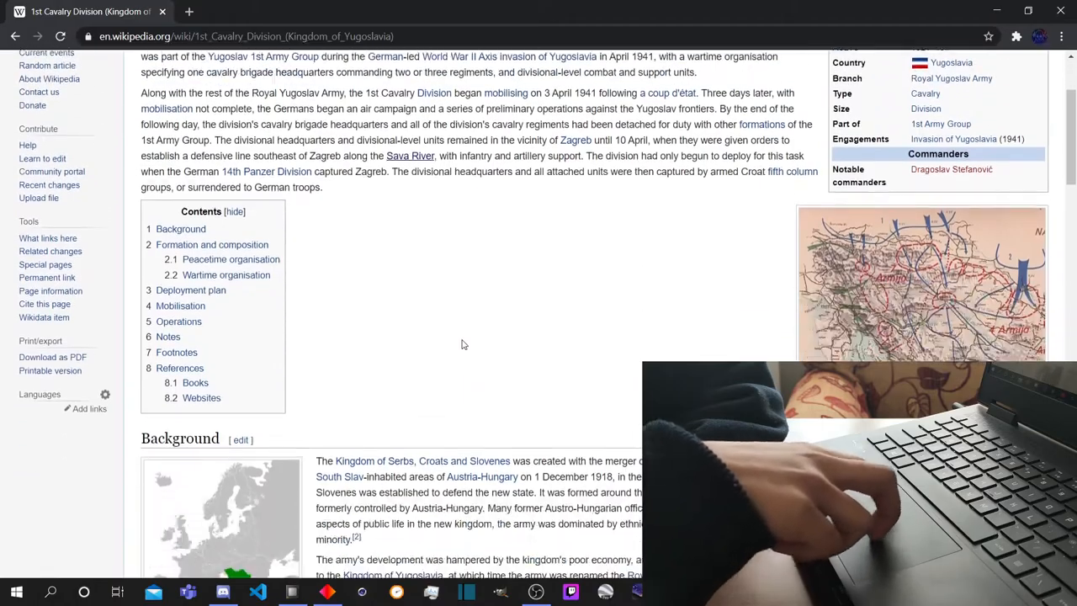
scroll(down, 3)
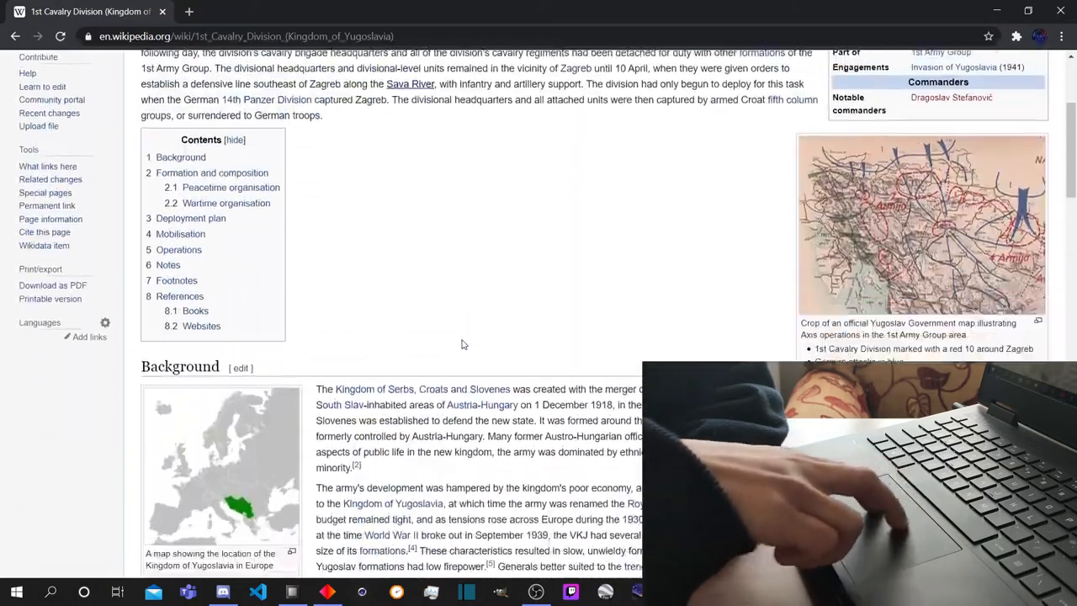
scroll(down, 3)
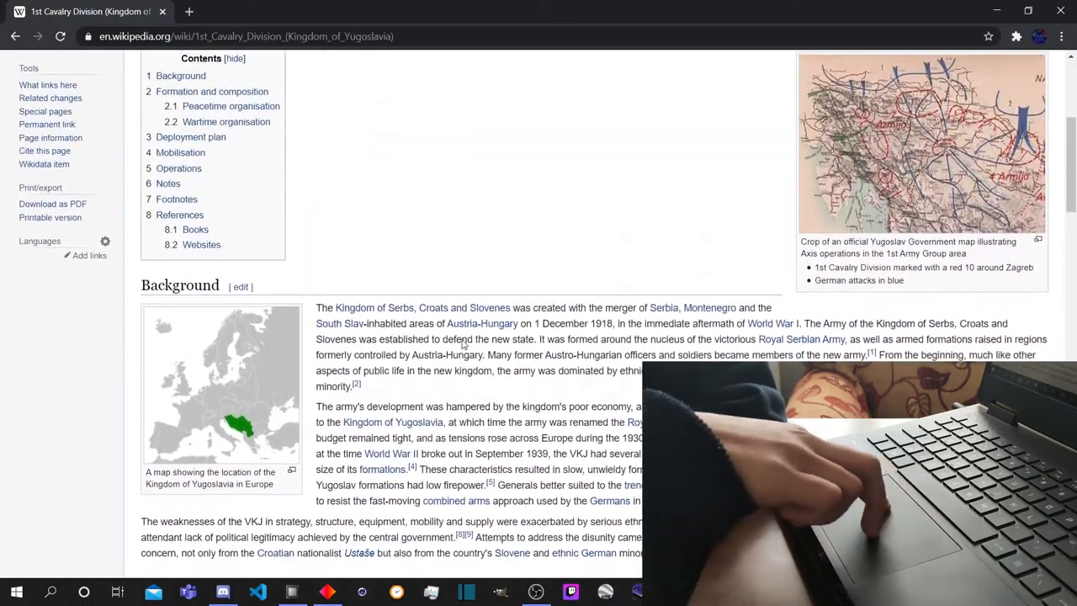
scroll(down, 3)
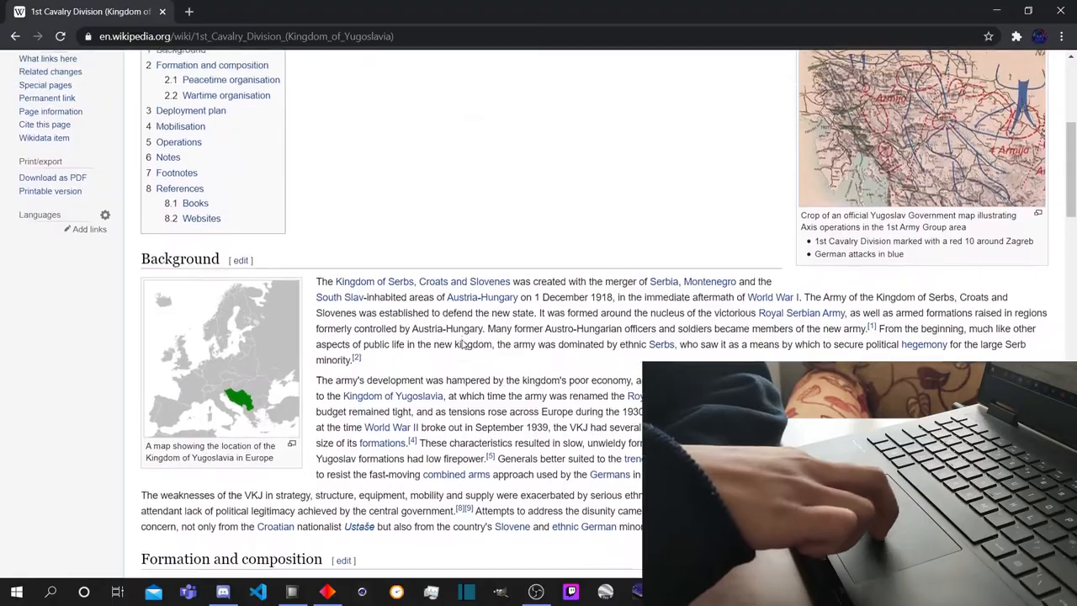
scroll(up, 3)
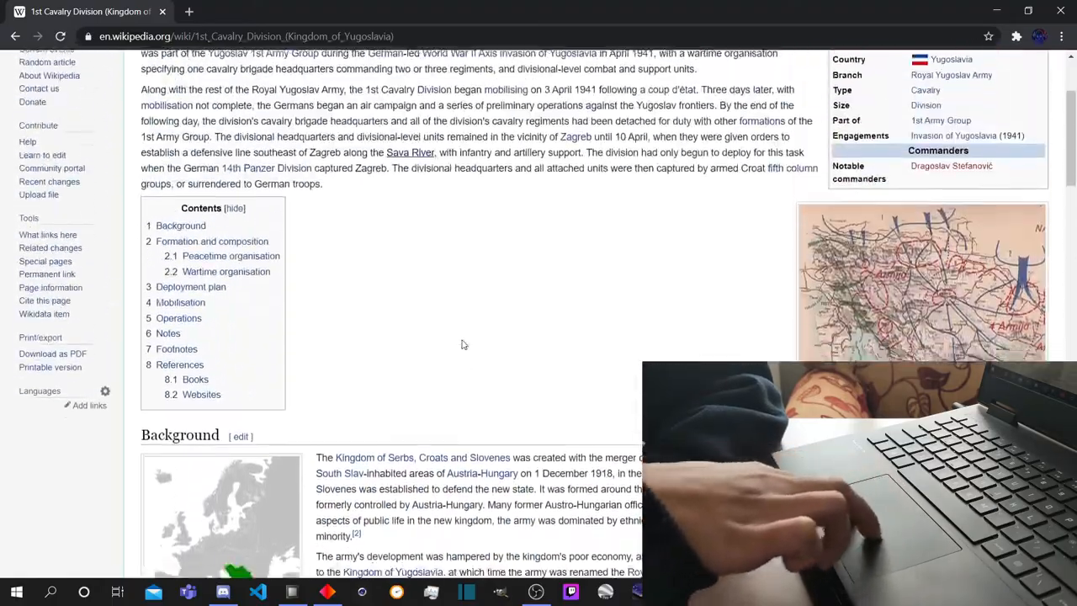
scroll(down, 3)
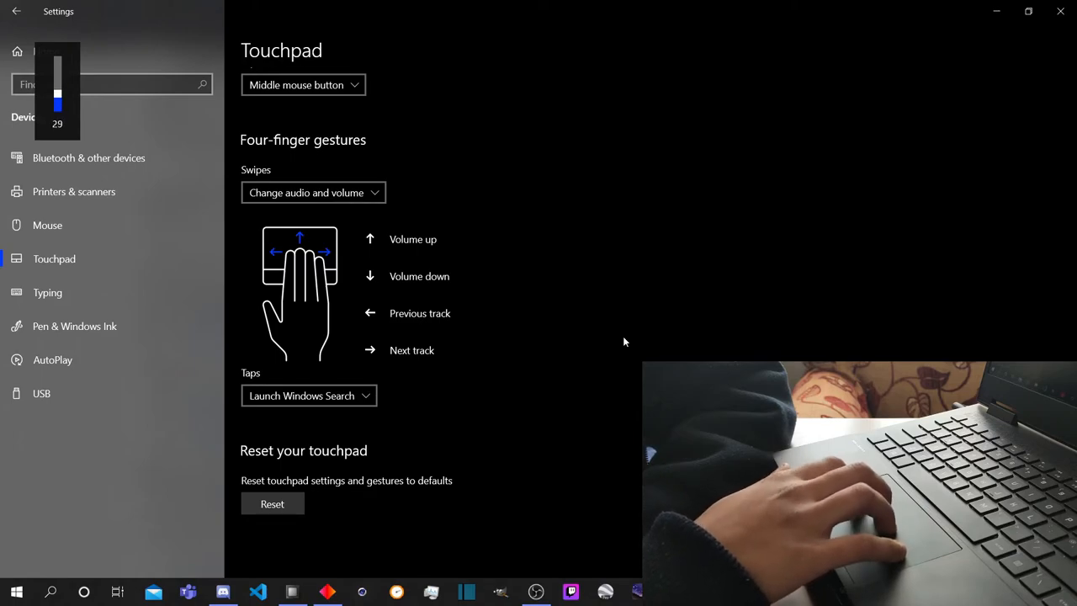
scroll(up, 3)
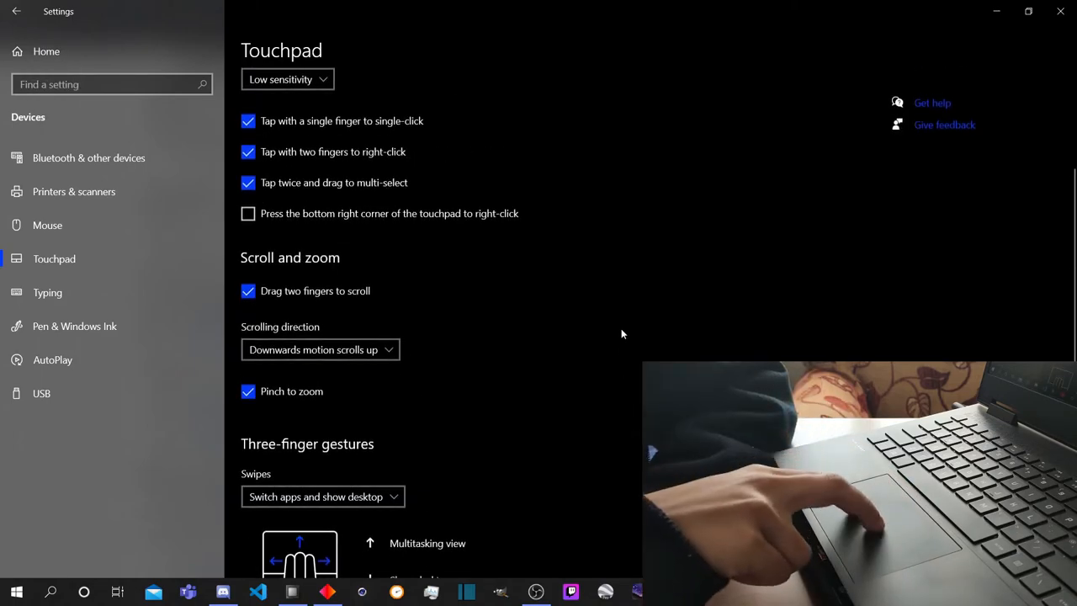
scroll(down, 3)
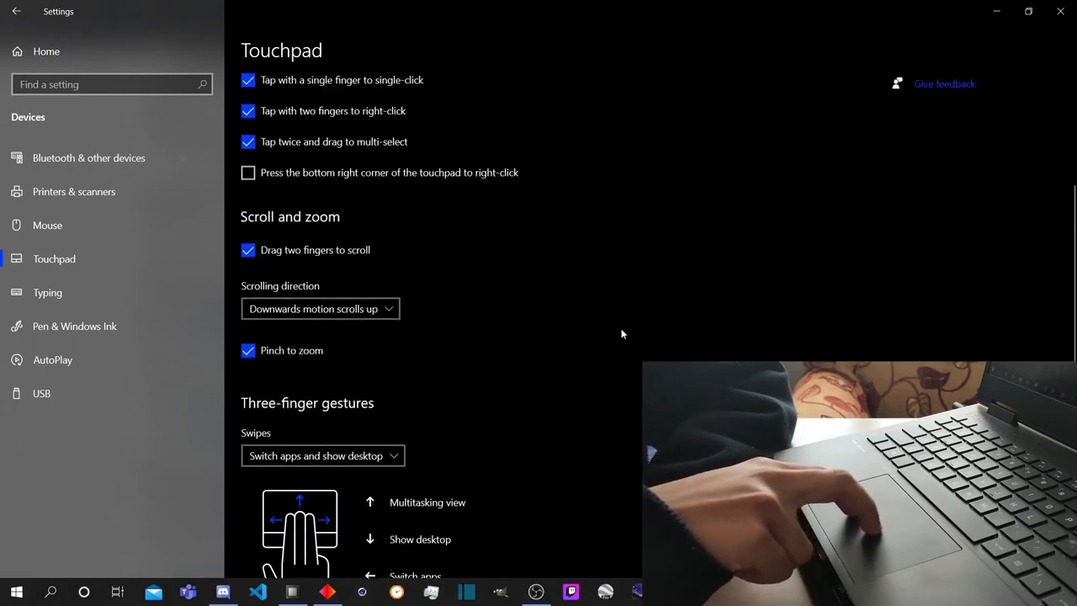
scroll(down, 3)
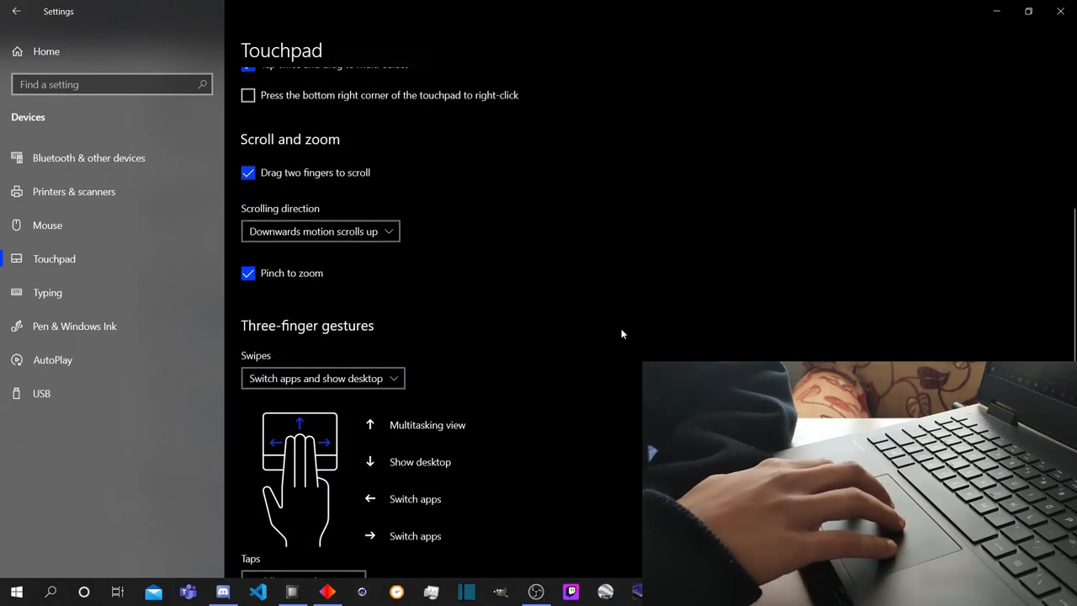
scroll(down, 3)
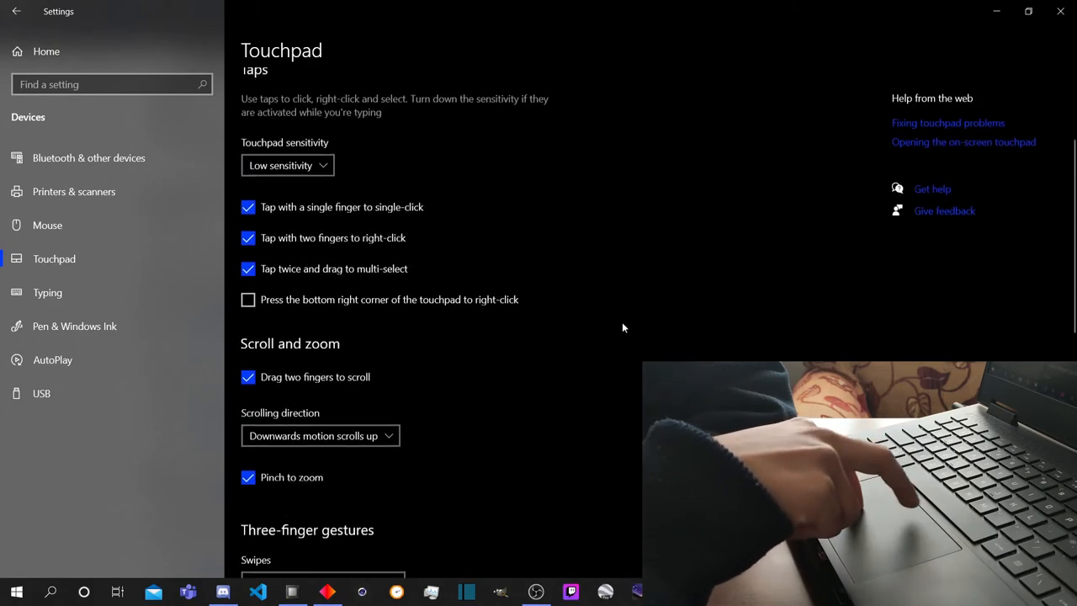
scroll(down, 3)
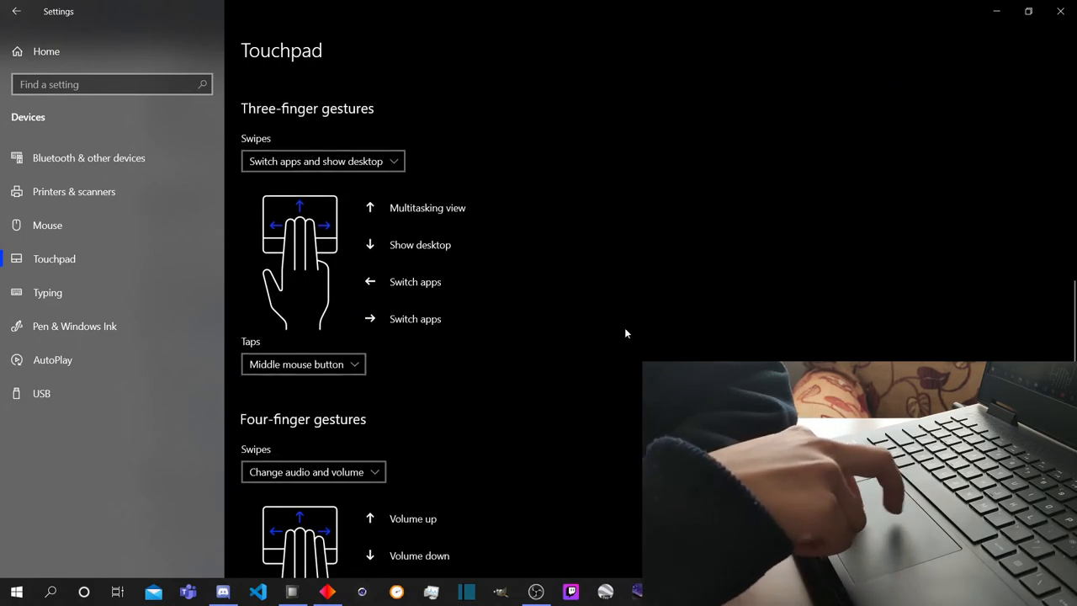
scroll(down, 3)
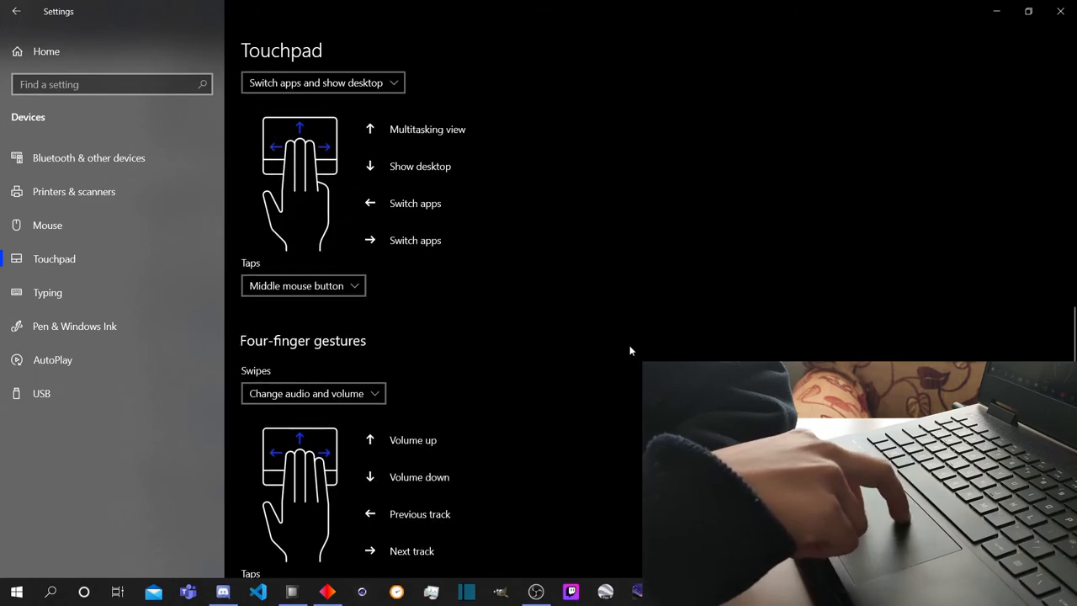
scroll(up, 3)
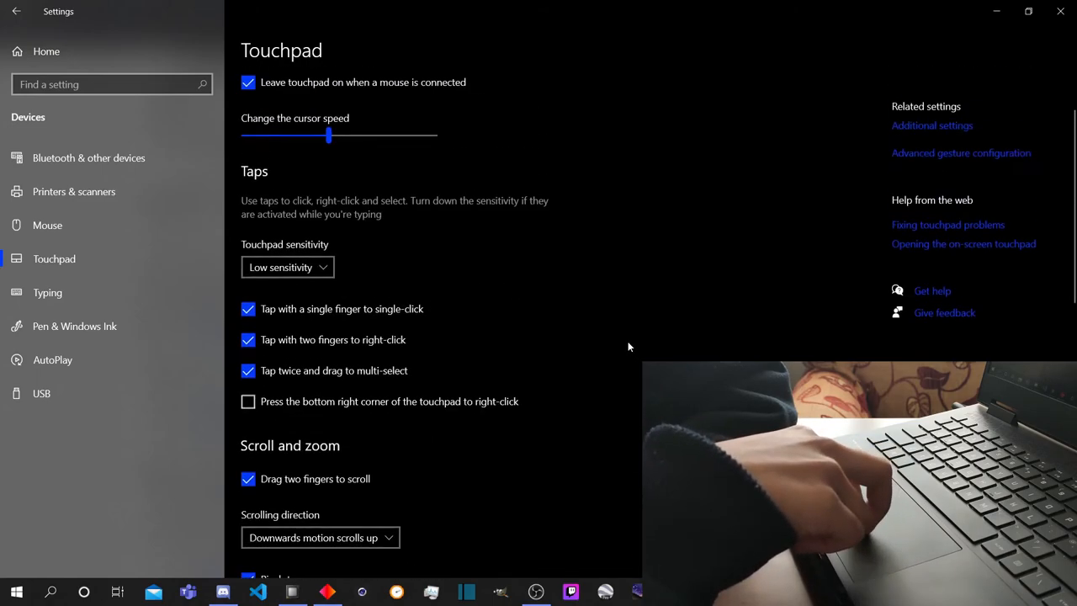
scroll(down, 3)
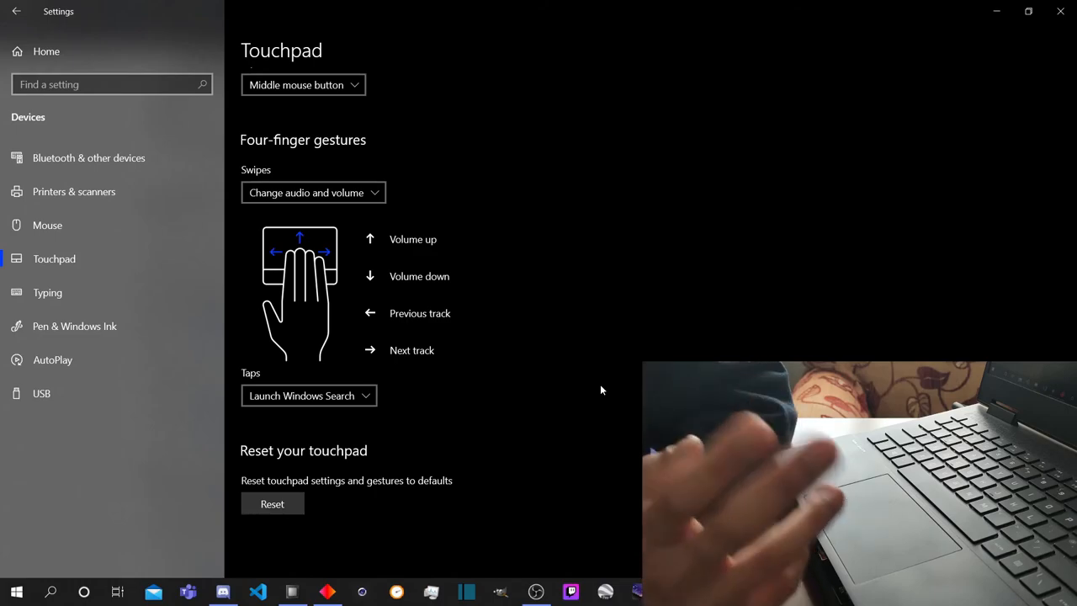